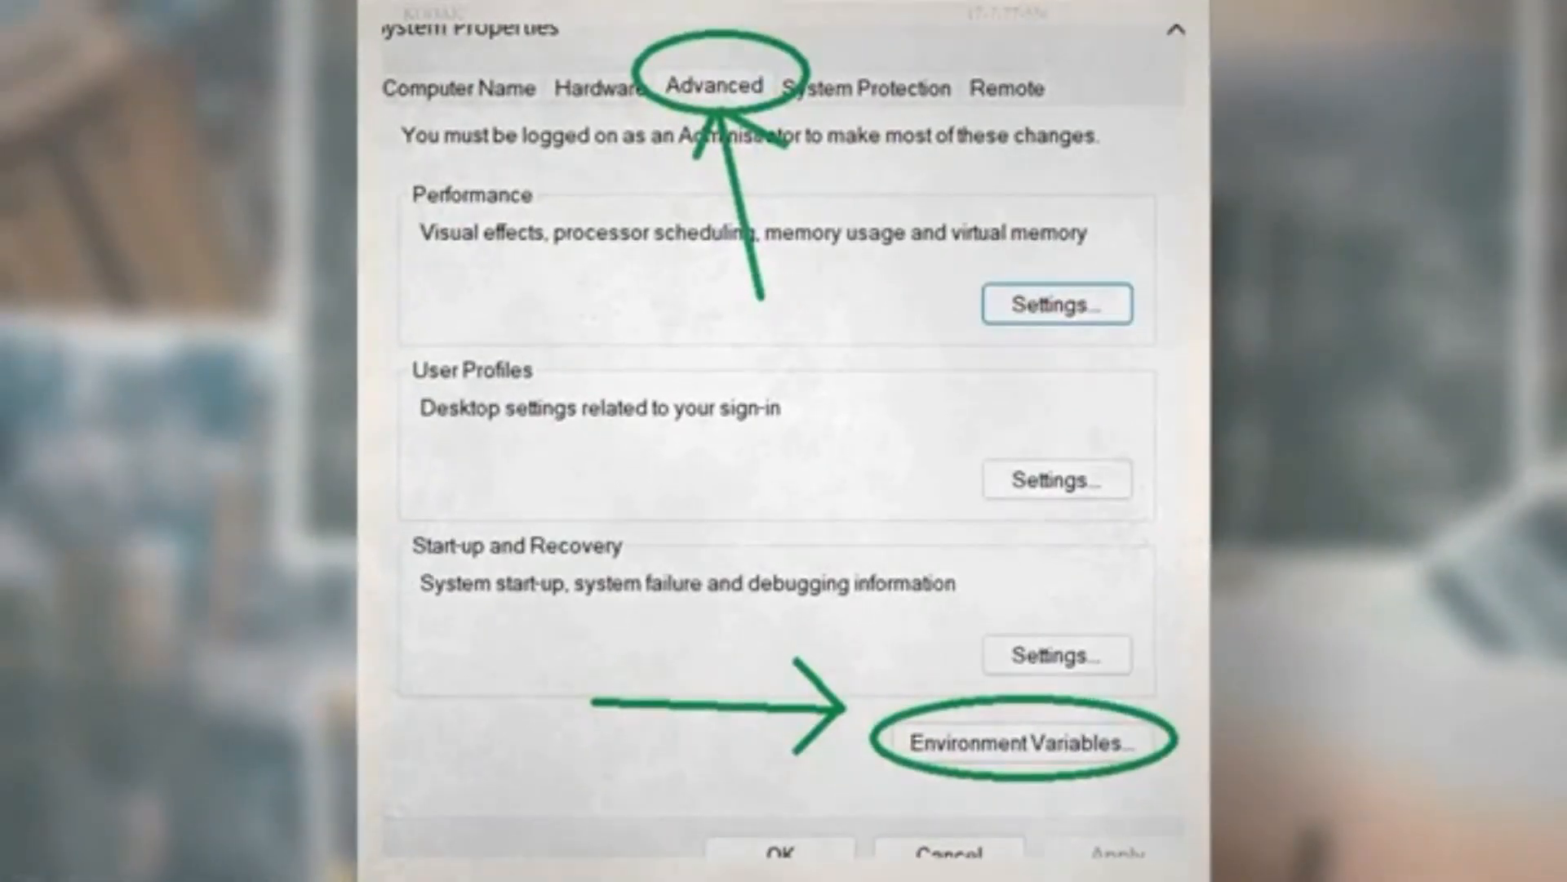
Step: Open the user Path variable for editing, showing the msys64 mingw64 bin entry
click(1014, 742)
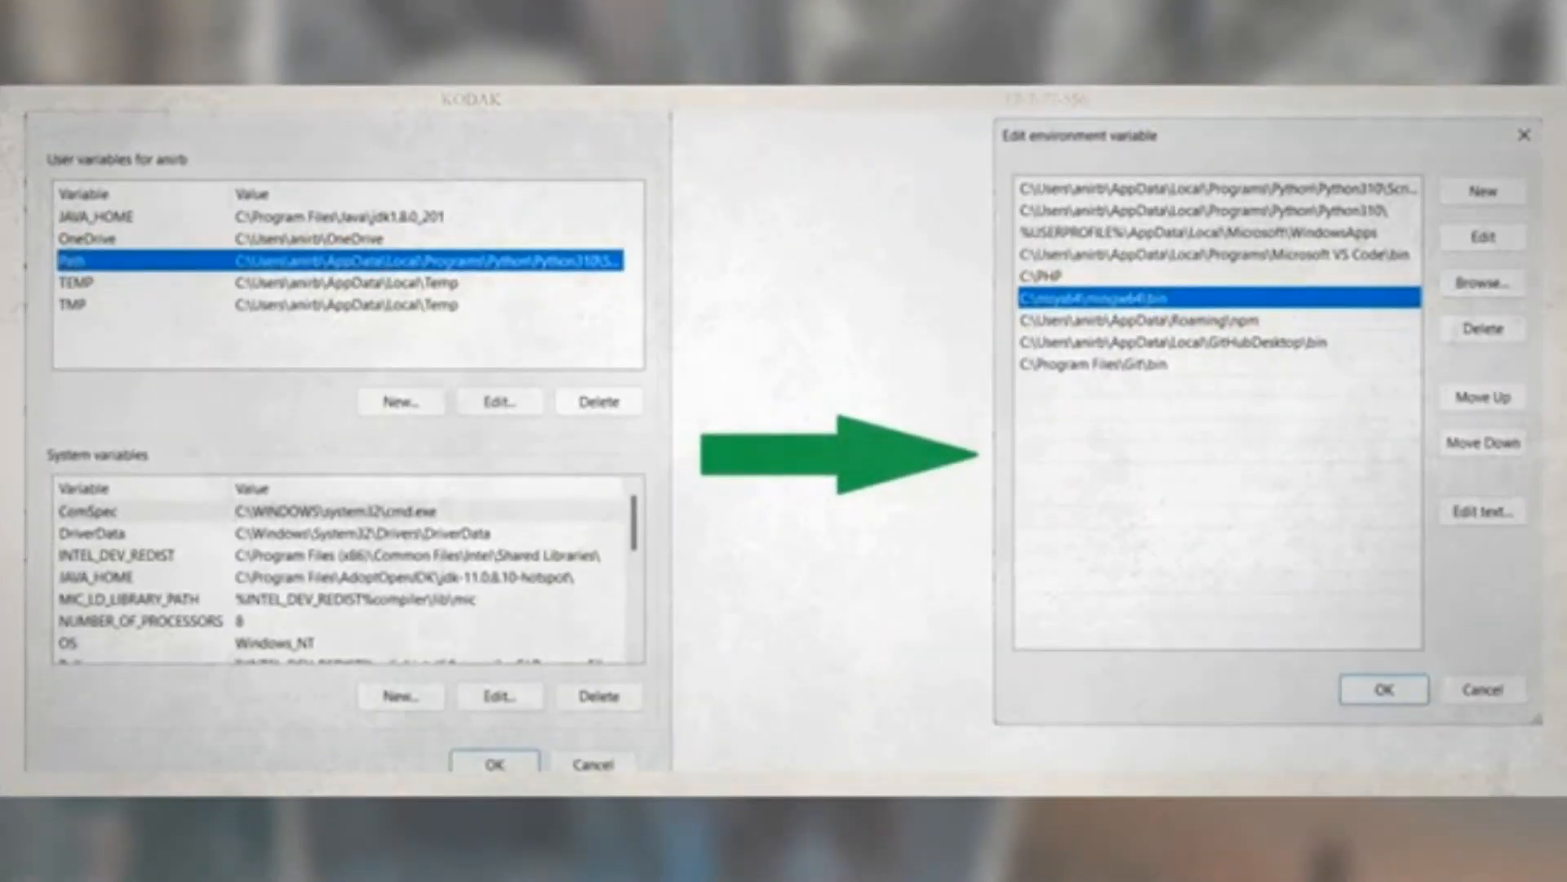